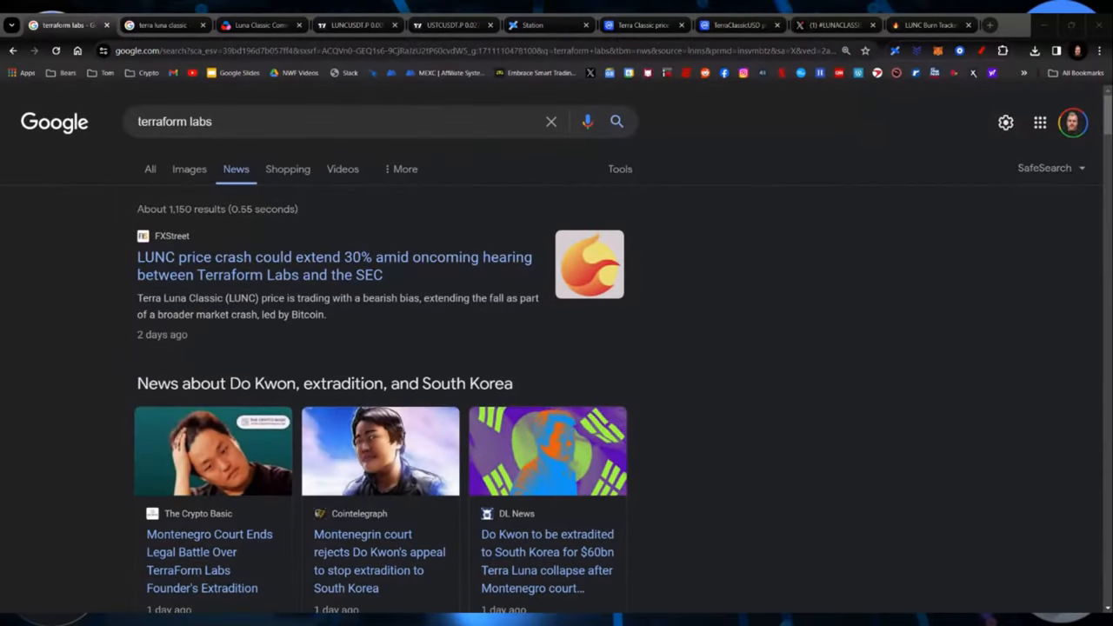
Step: Scroll the 'terraform labs' news results down to the Dentons bankruptcy and $166M SEC fund stories
scroll("down", 3)
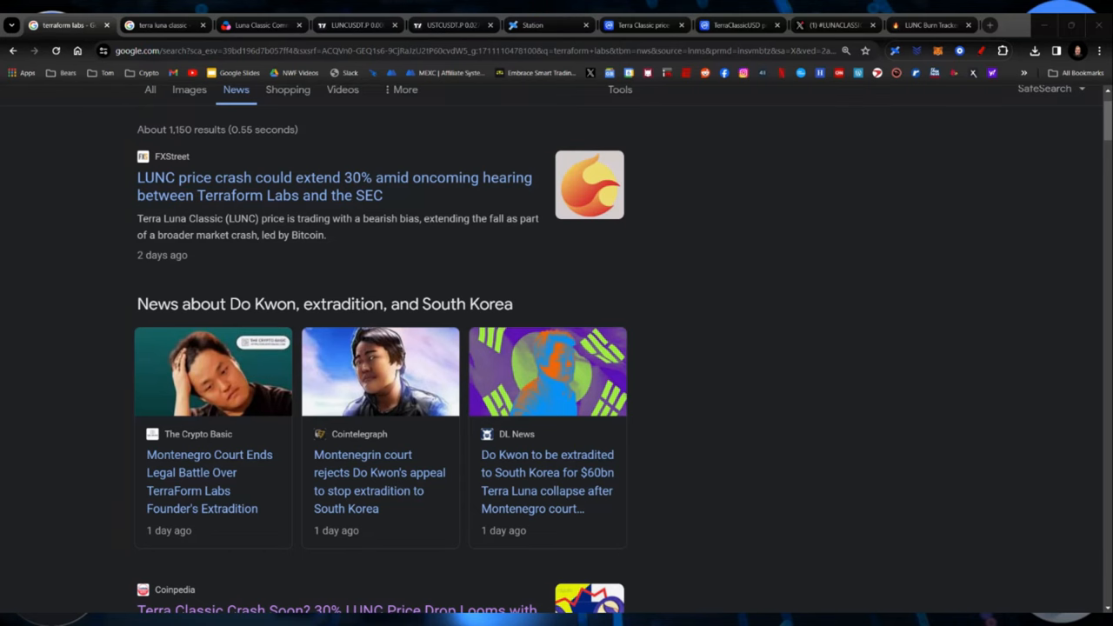
scroll("down", 3)
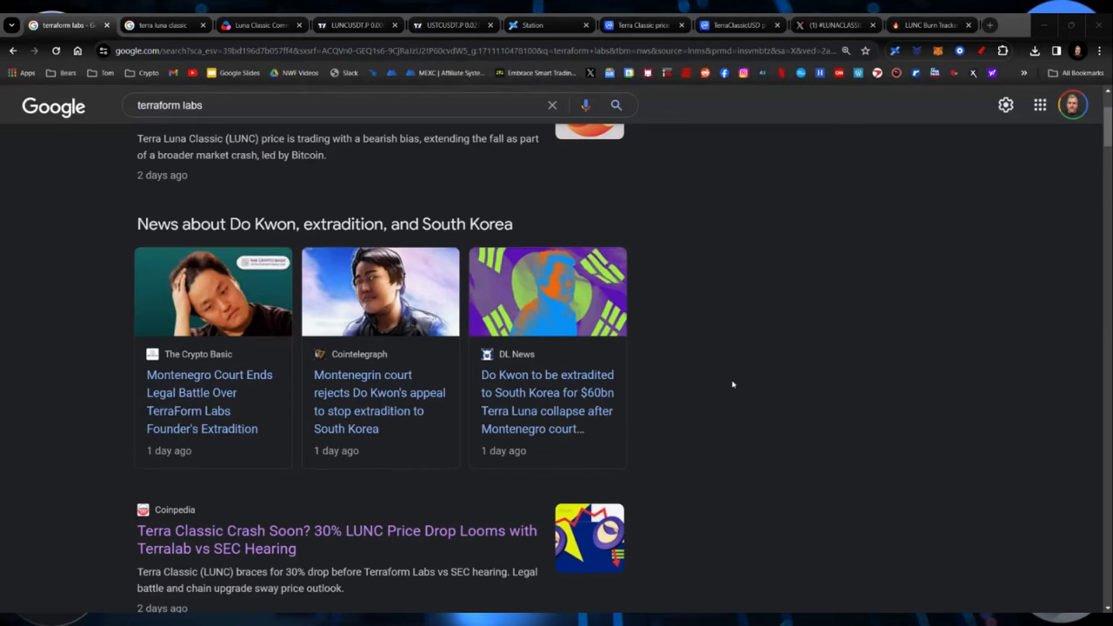
scroll("down", 3)
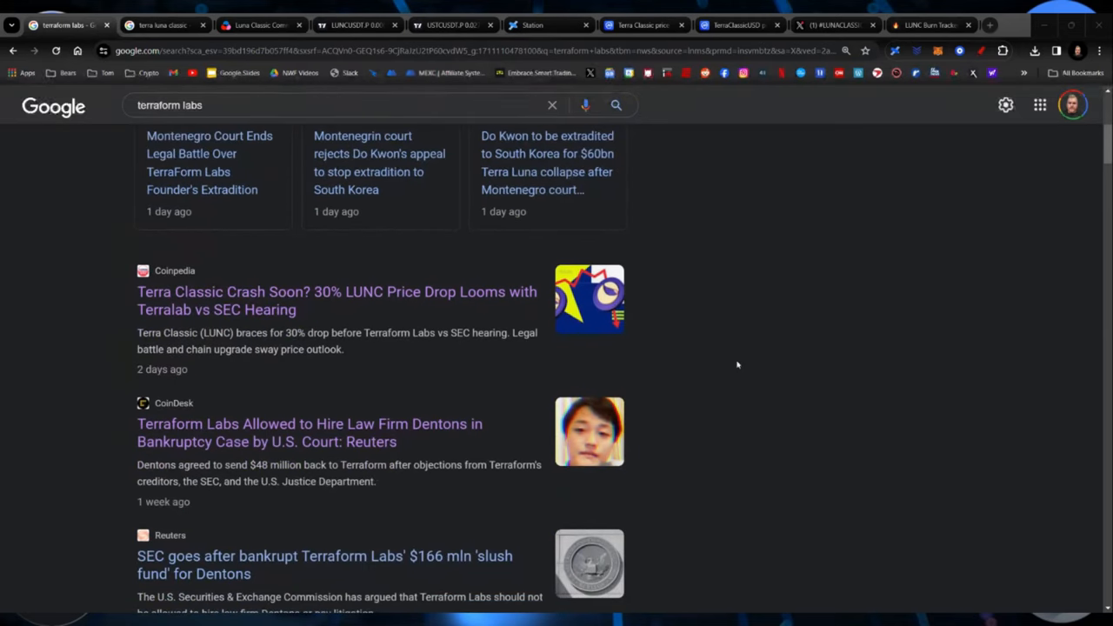
mouse_move(744, 357)
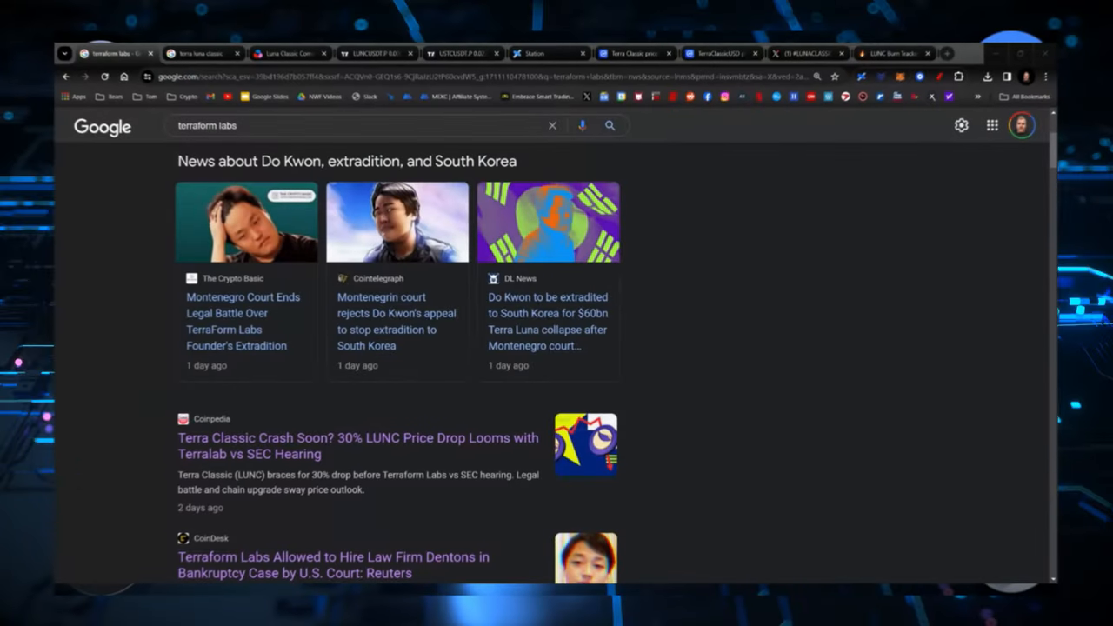
Step: Show the 'terra luna classic' news results with LUNC holder milestones and the 70% rally story
left_click(206, 52)
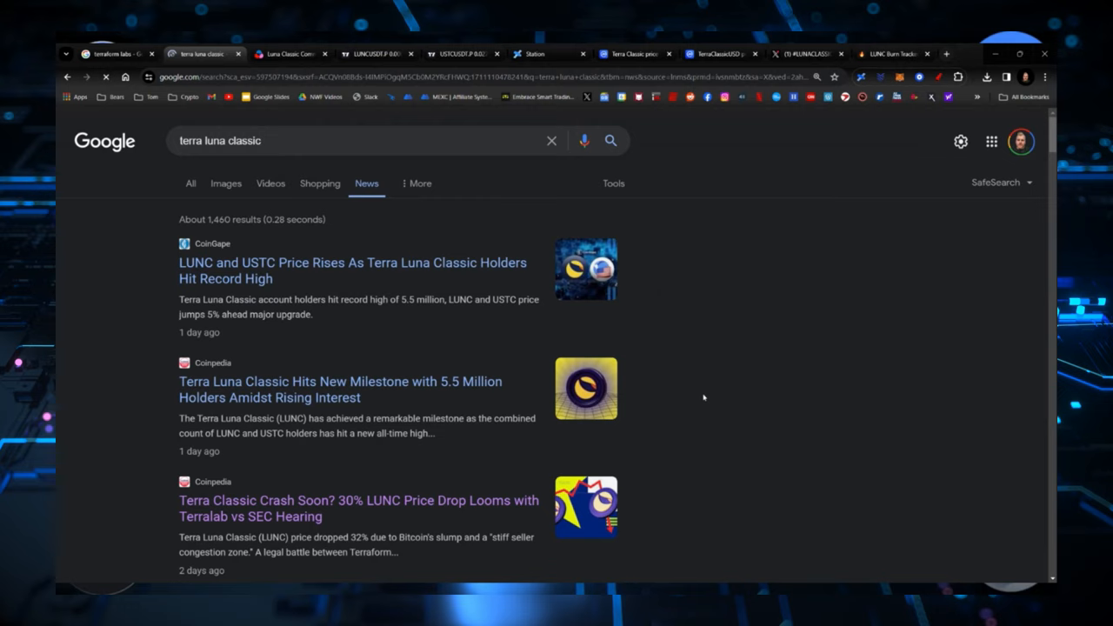
scroll("down", 3)
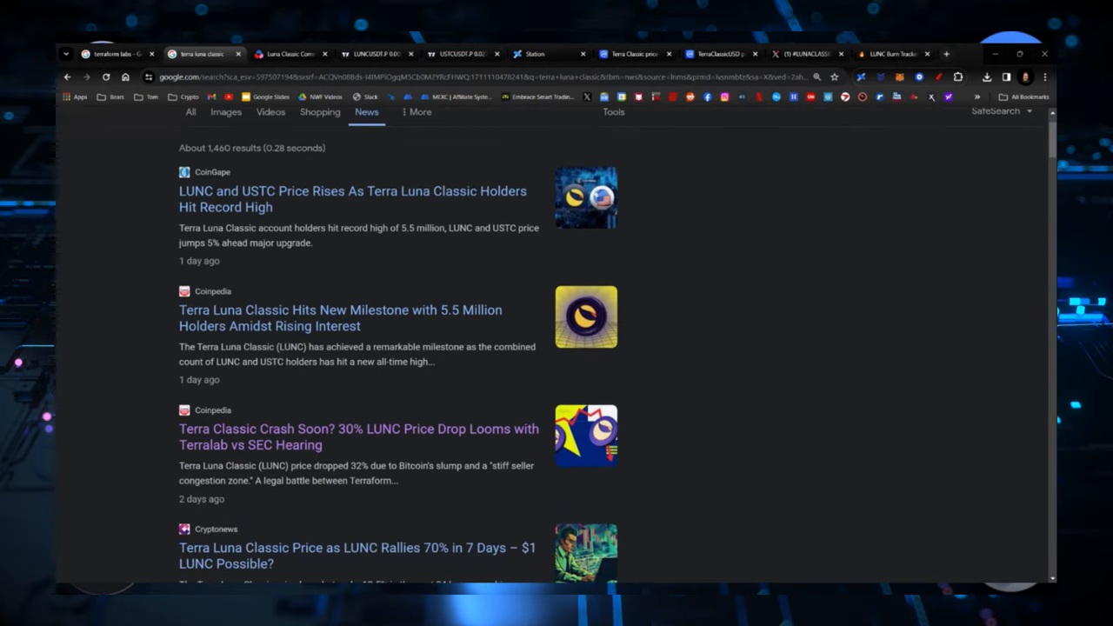
mouse_move(762, 235)
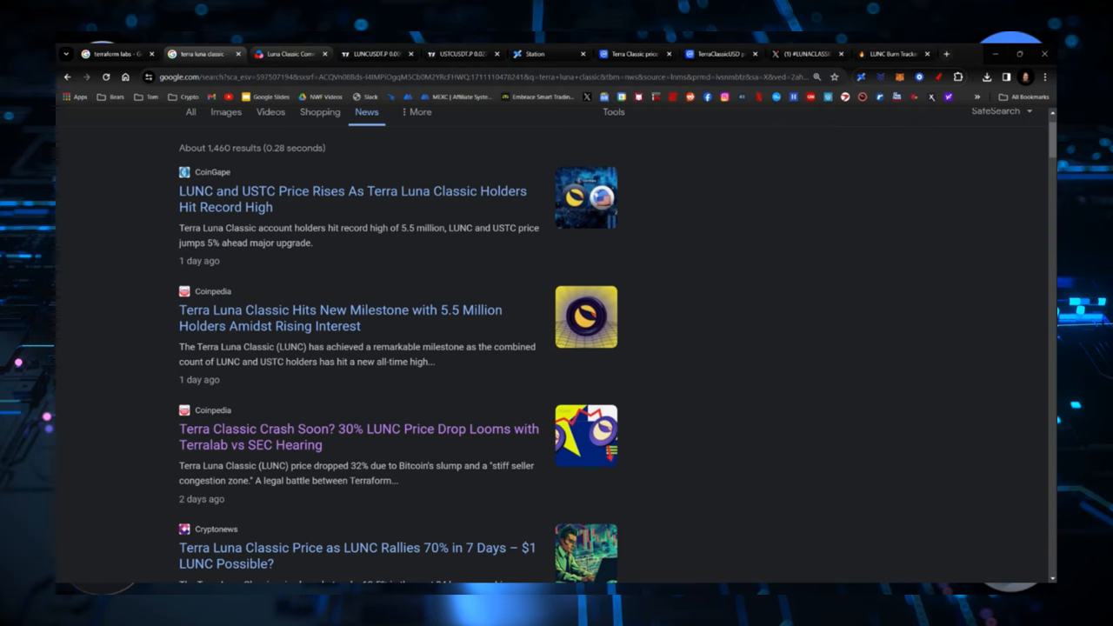
Step: Show the Luna Classic Community Forum's All Discussions list on Commonwealth
left_click(289, 54)
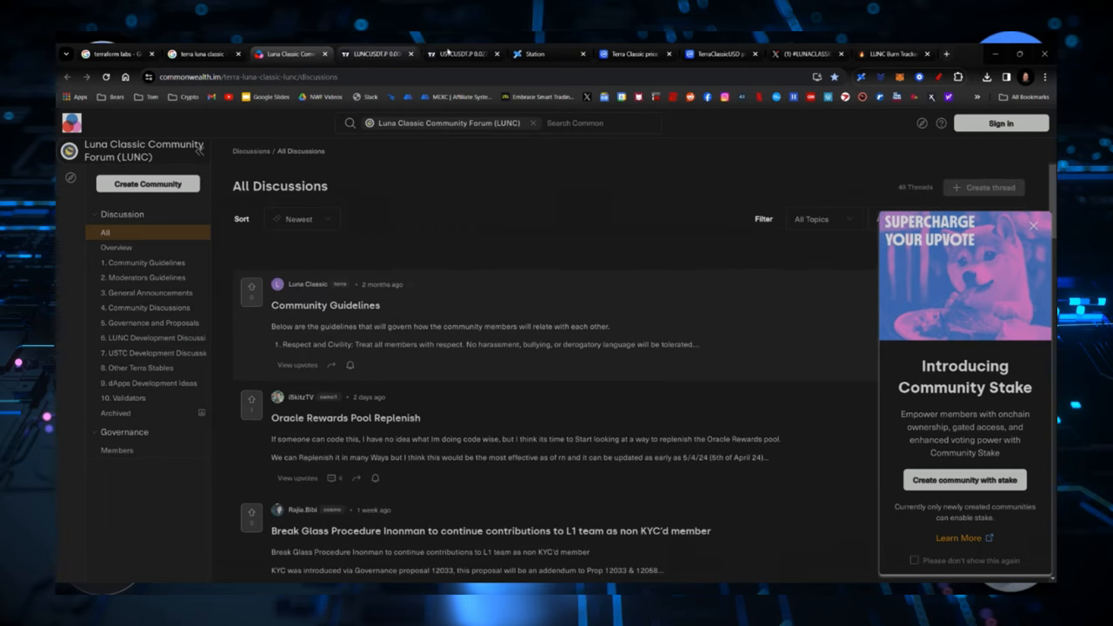
Step: Show the 'Repeal prop #12033 [KYC prop]' proposal in Station and highlight its stated repeal reason
left_click(548, 54)
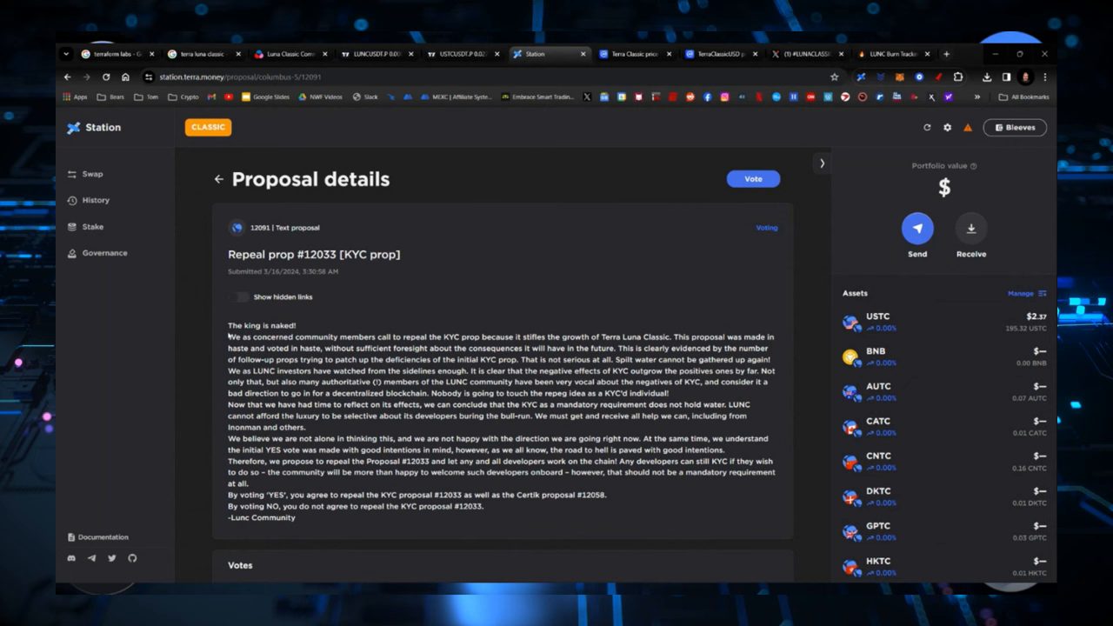
mouse_move(432, 334)
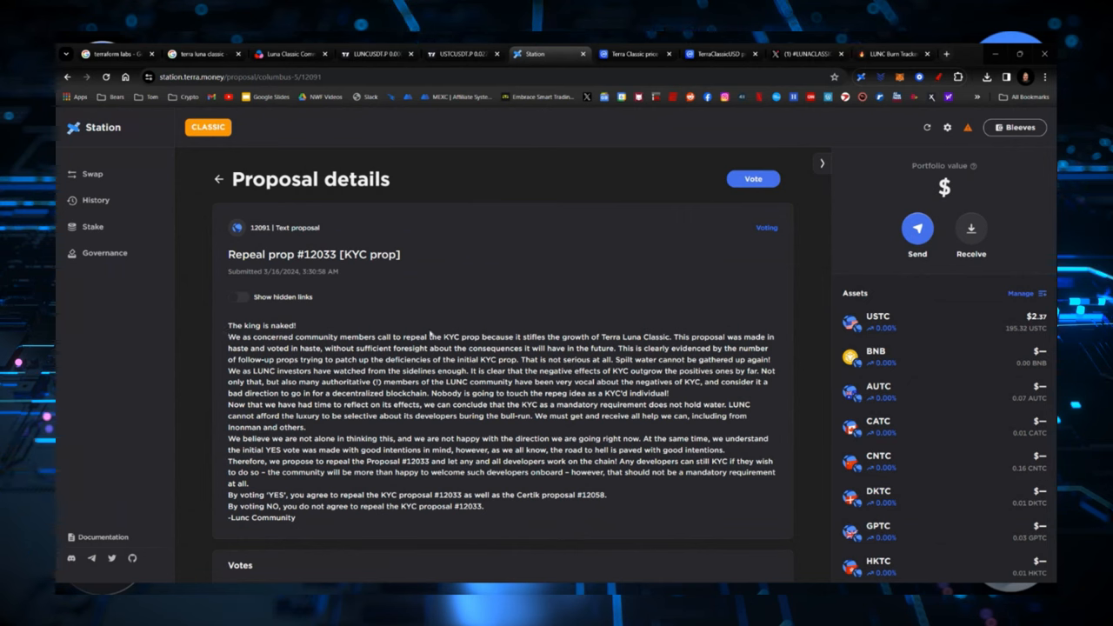
double_click(460, 338)
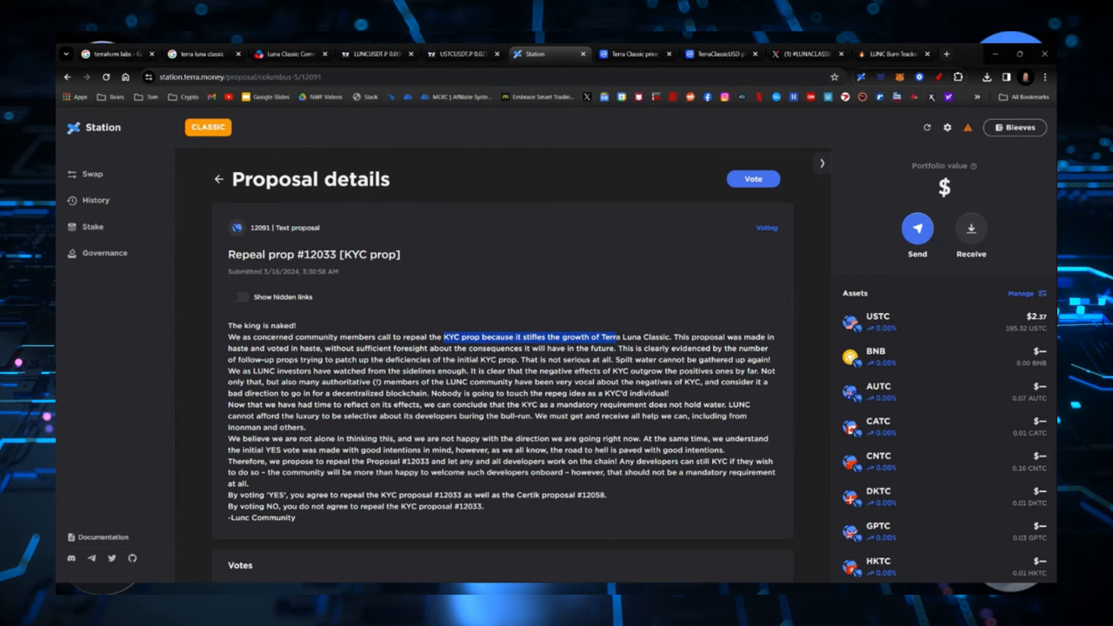
left_click(376, 53)
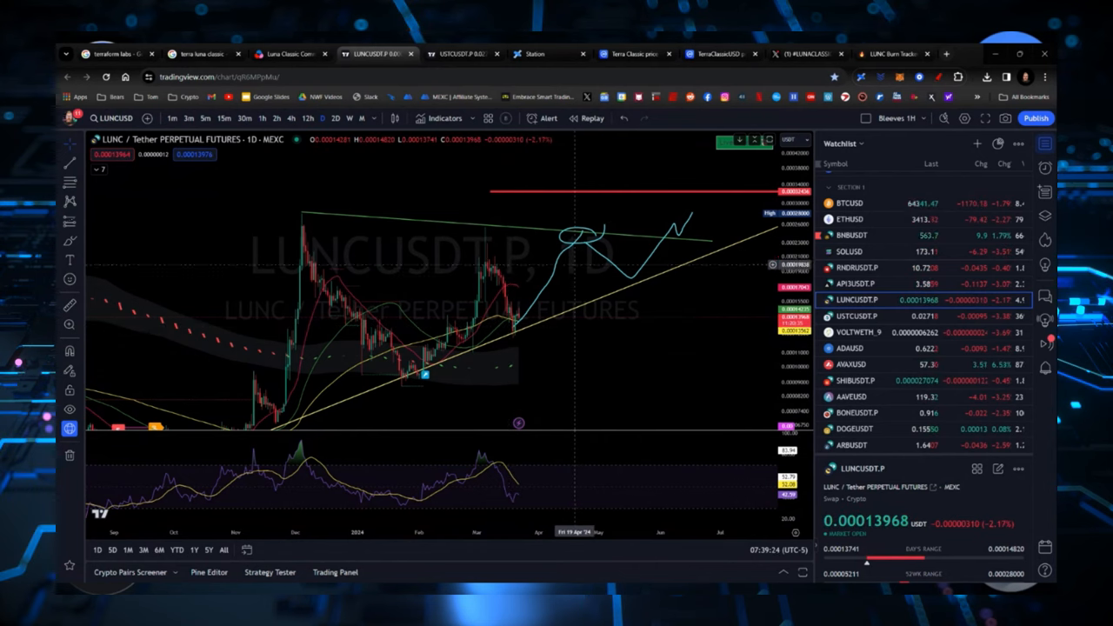
mouse_move(583, 237)
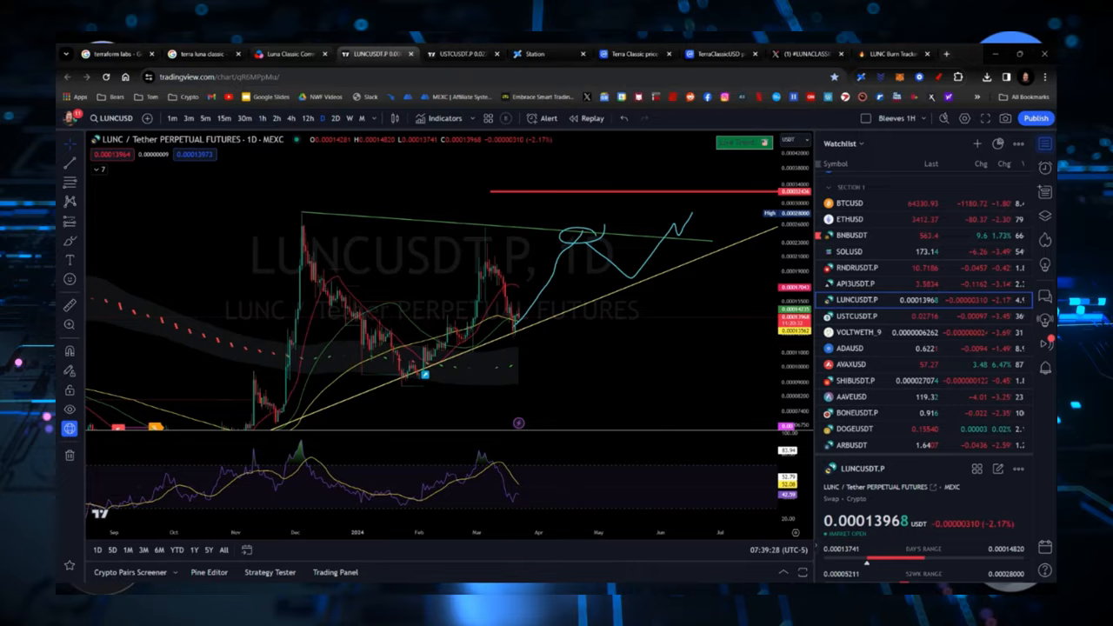
Step: Switch TradingView to the daily USTCUSDT.P perpetual futures chart with its trendlines
left_click(455, 54)
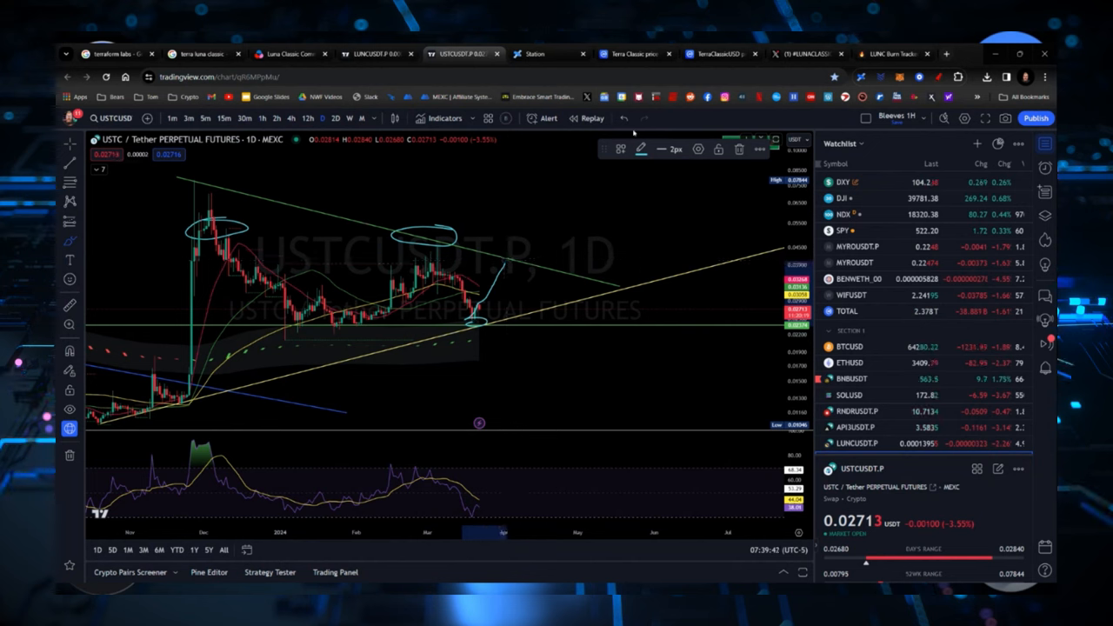
mouse_move(479, 314)
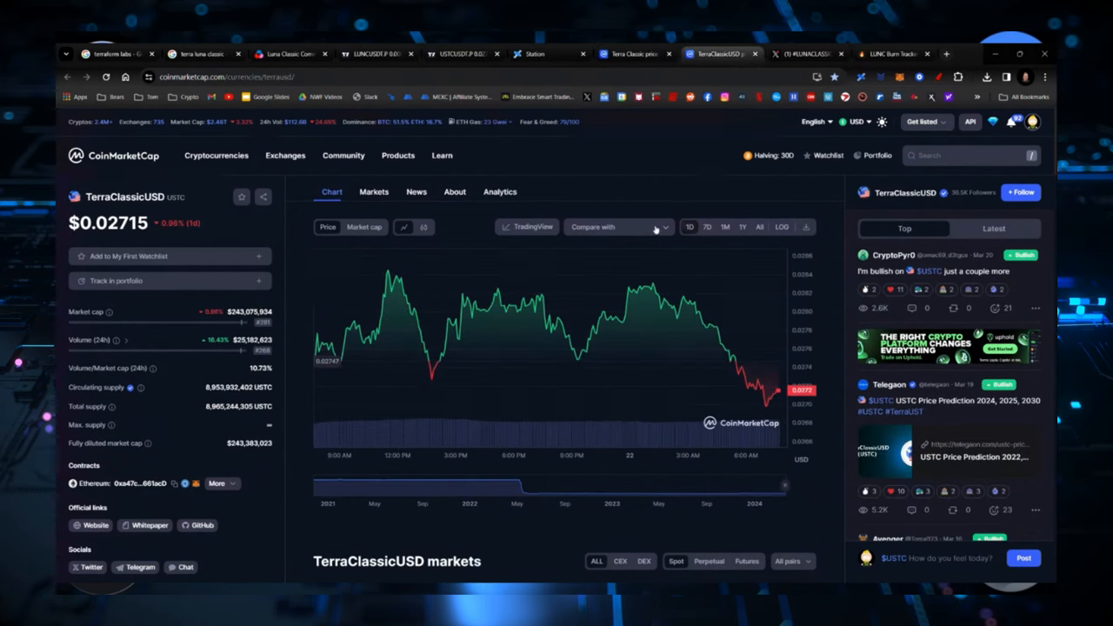
mouse_move(198, 356)
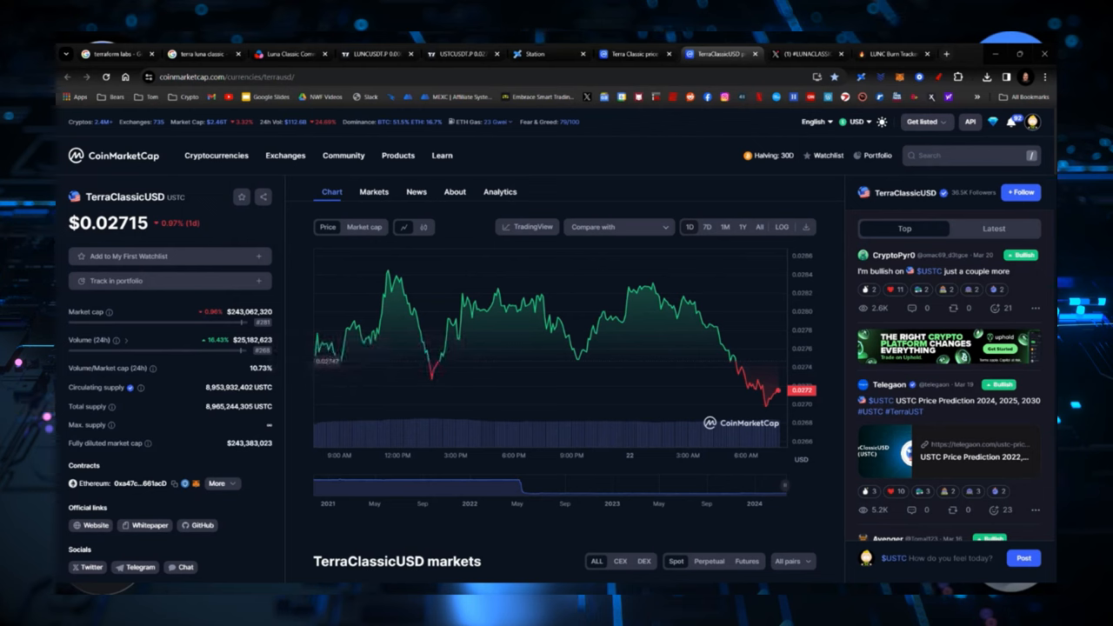
mouse_move(578, 313)
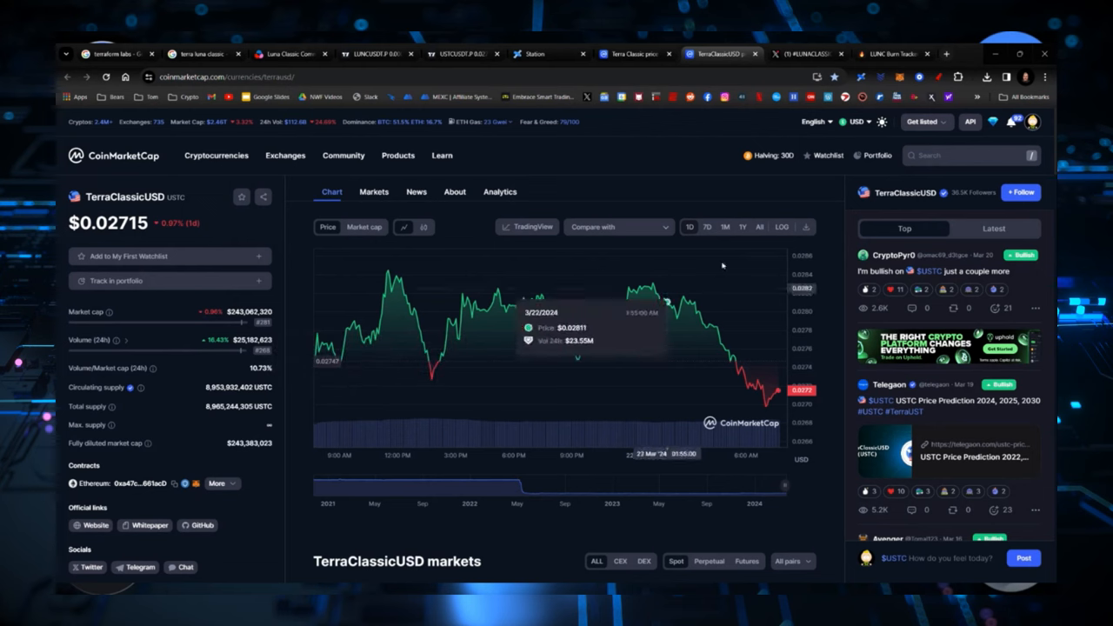
Step: Show the LUNC Metrics burn tracker with 104.71B burned and 5.83T circulating supply
left_click(888, 54)
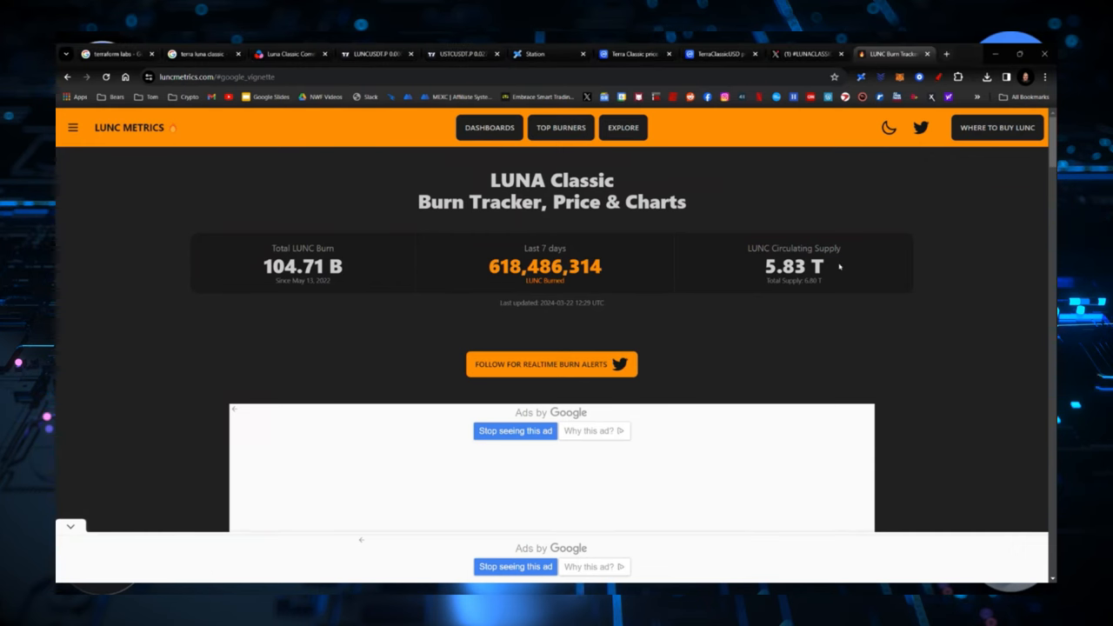
Step: Show the Top LUNC Burners ranking and look through the Top 15 burning projects led by Binance
left_click(560, 127)
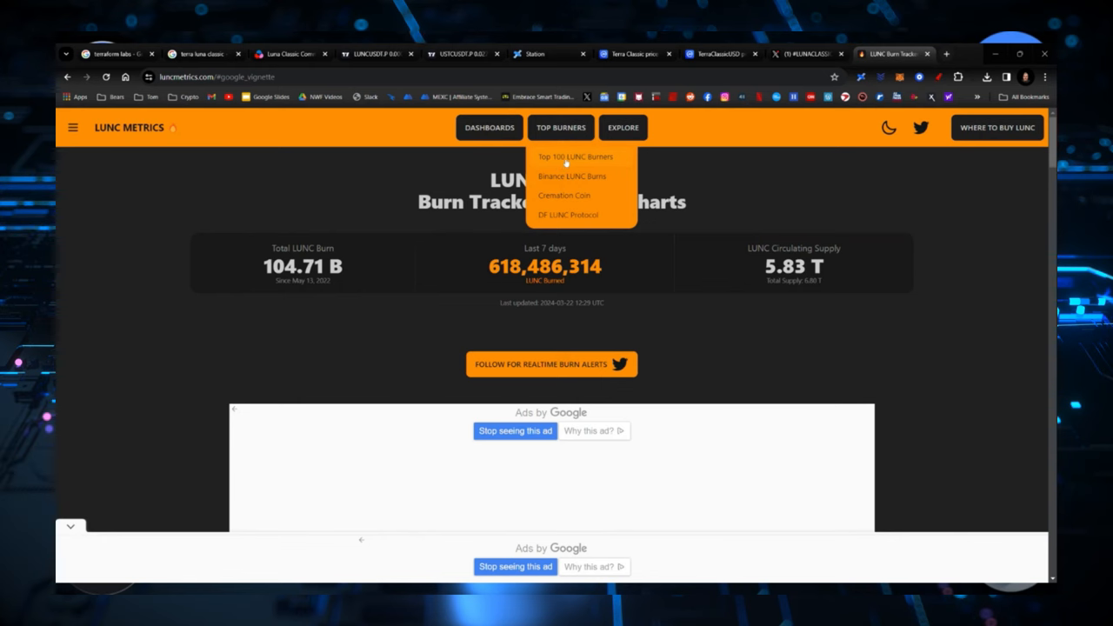
left_click(574, 157)
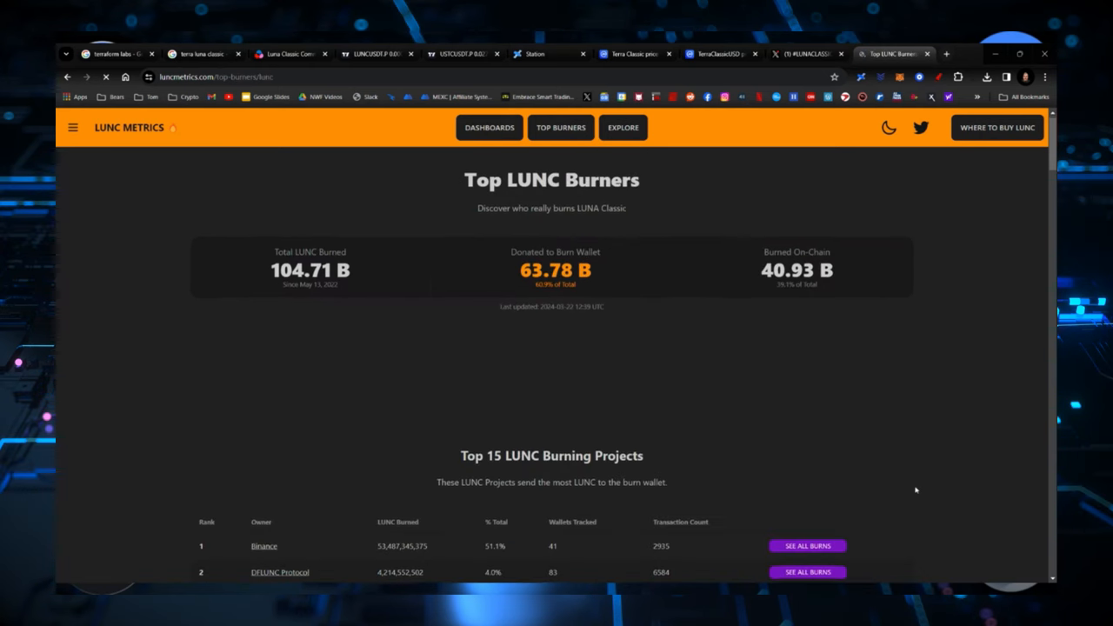
scroll("down", 3)
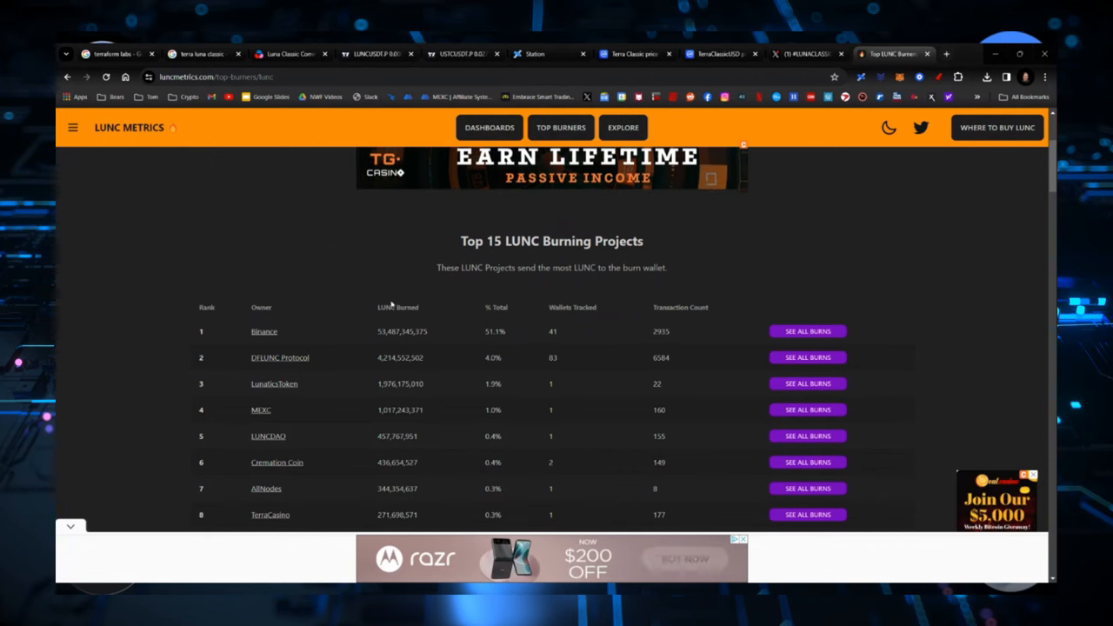
scroll("down", 3)
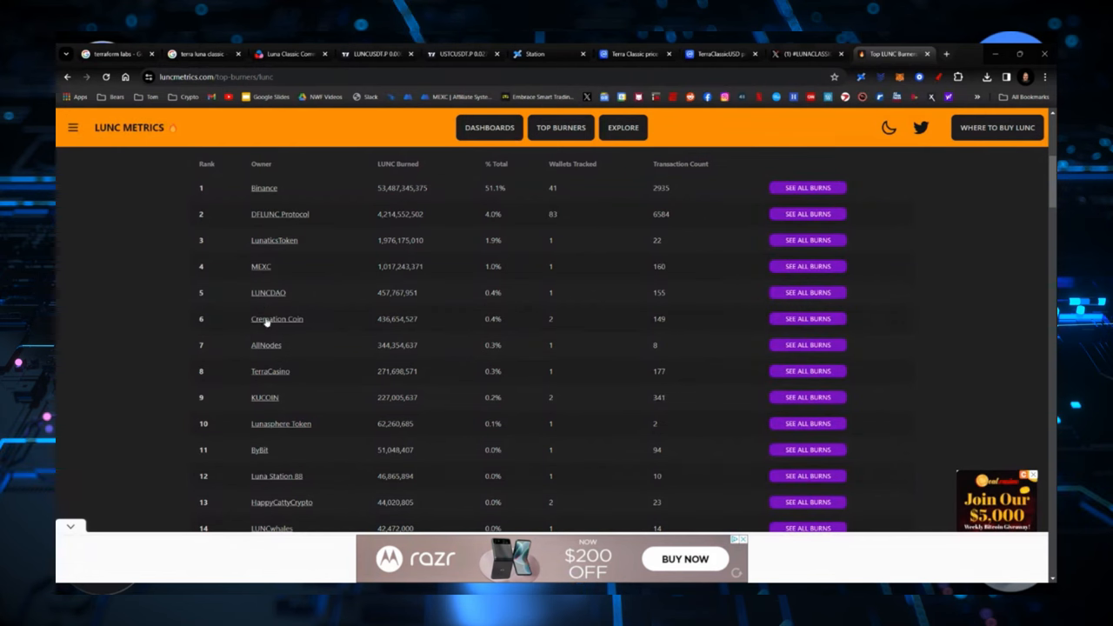
mouse_move(299, 434)
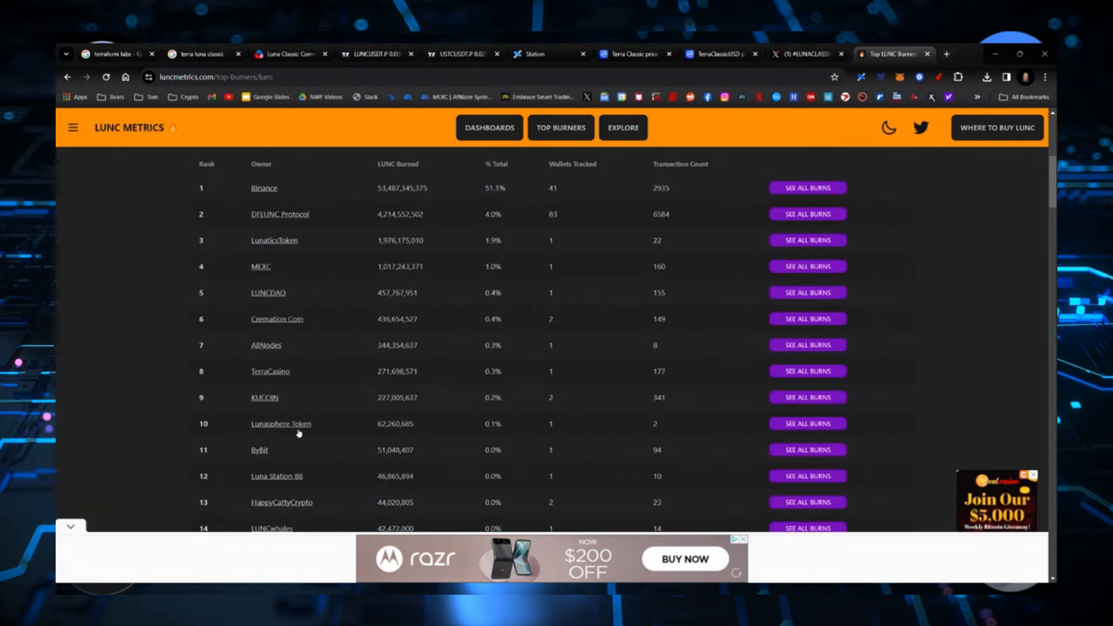
scroll("down", 3)
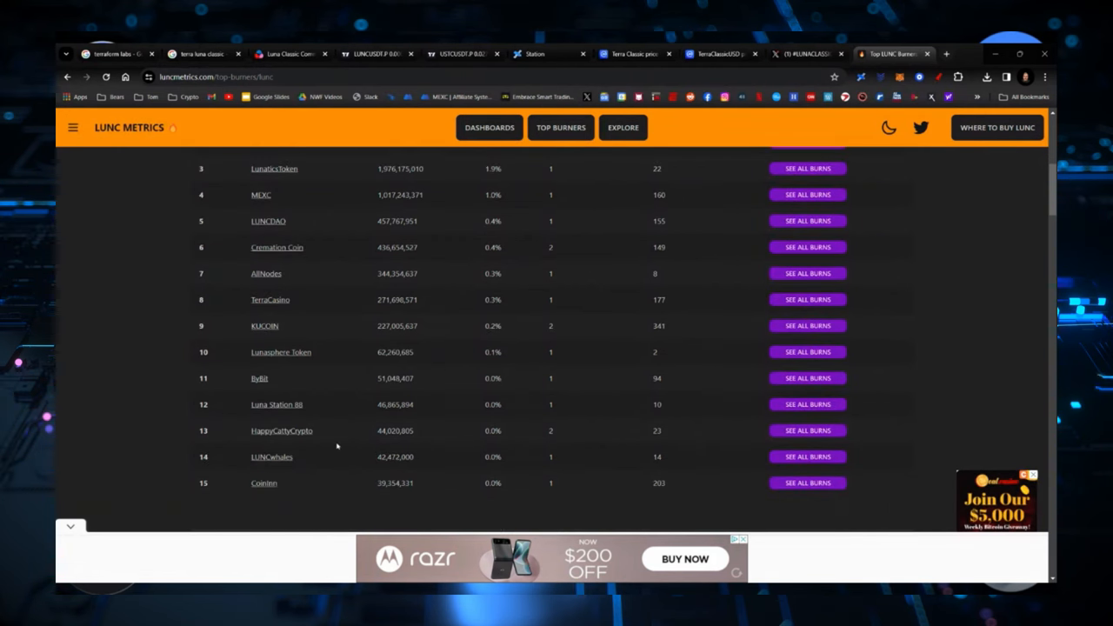
scroll("up", 3)
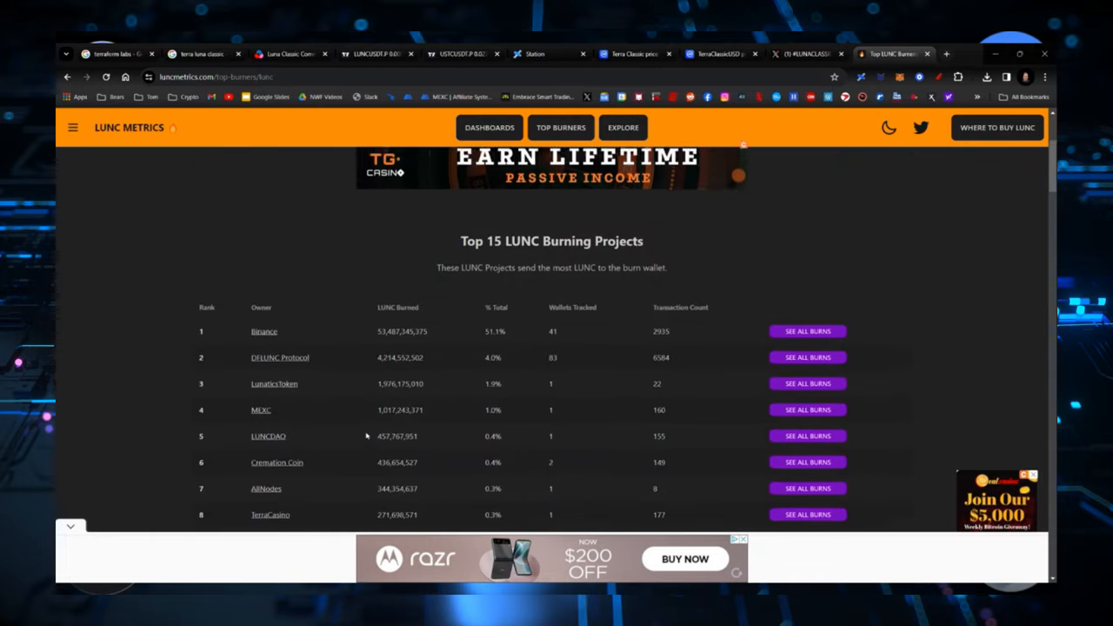
Step: Continue down to the Top 100 LUNC Wallets section, then scroll back up the ranking
scroll("down", 3)
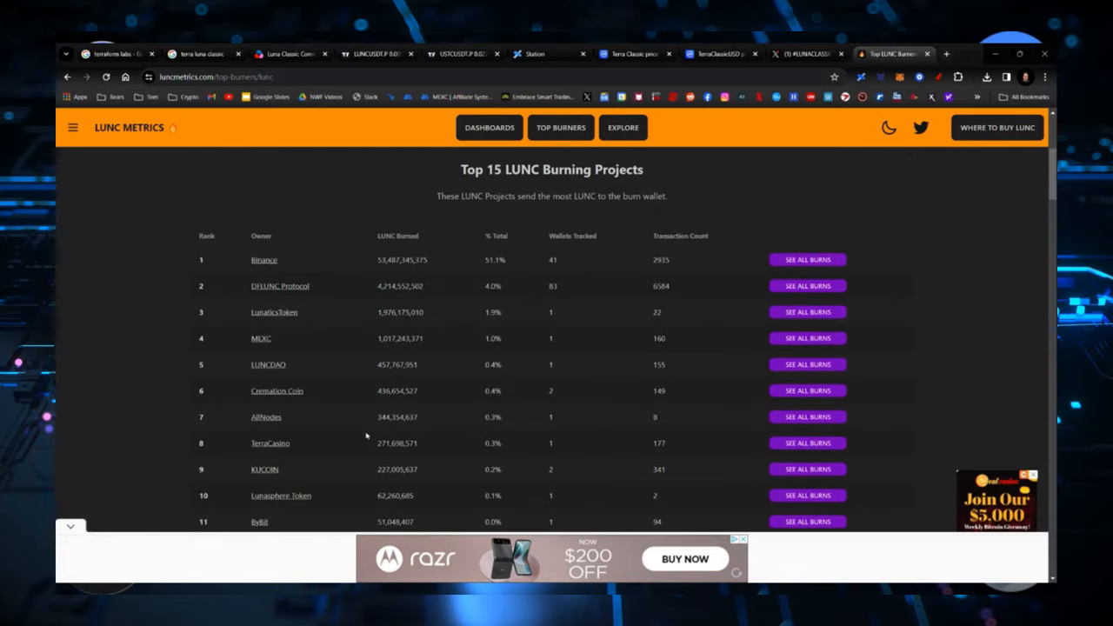
scroll("down", 3)
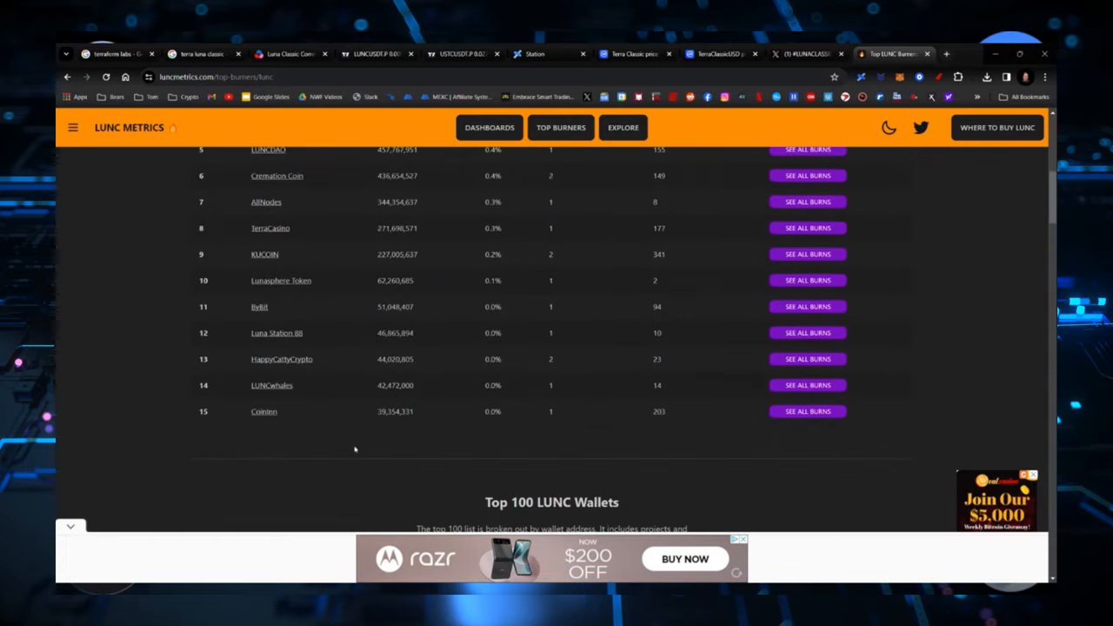
scroll("down", 3)
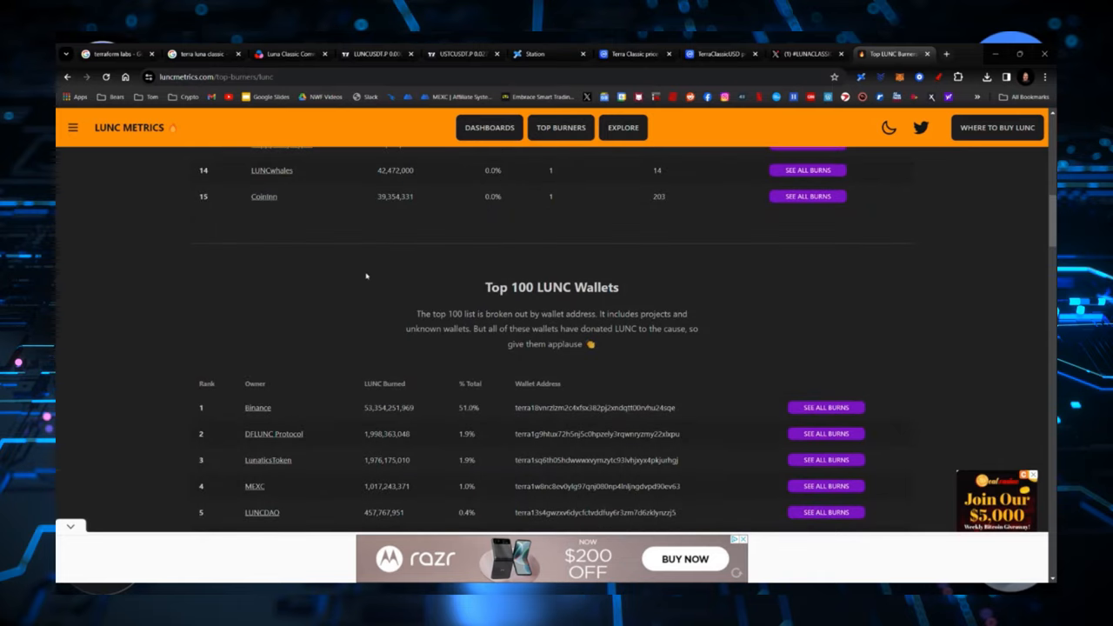
scroll("down", 3)
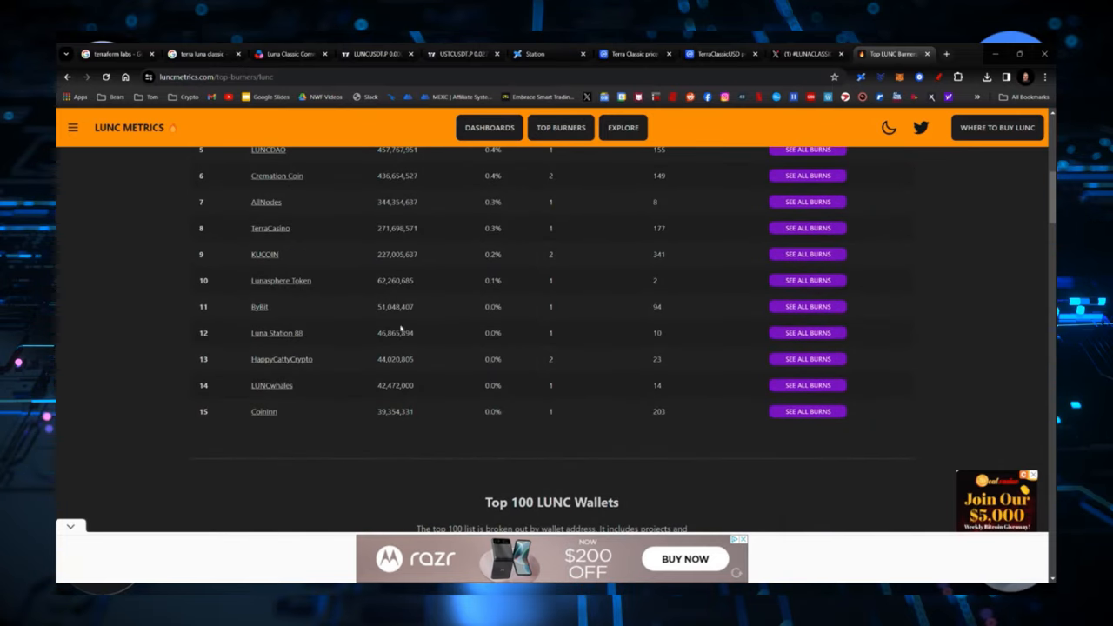
scroll("up", 3)
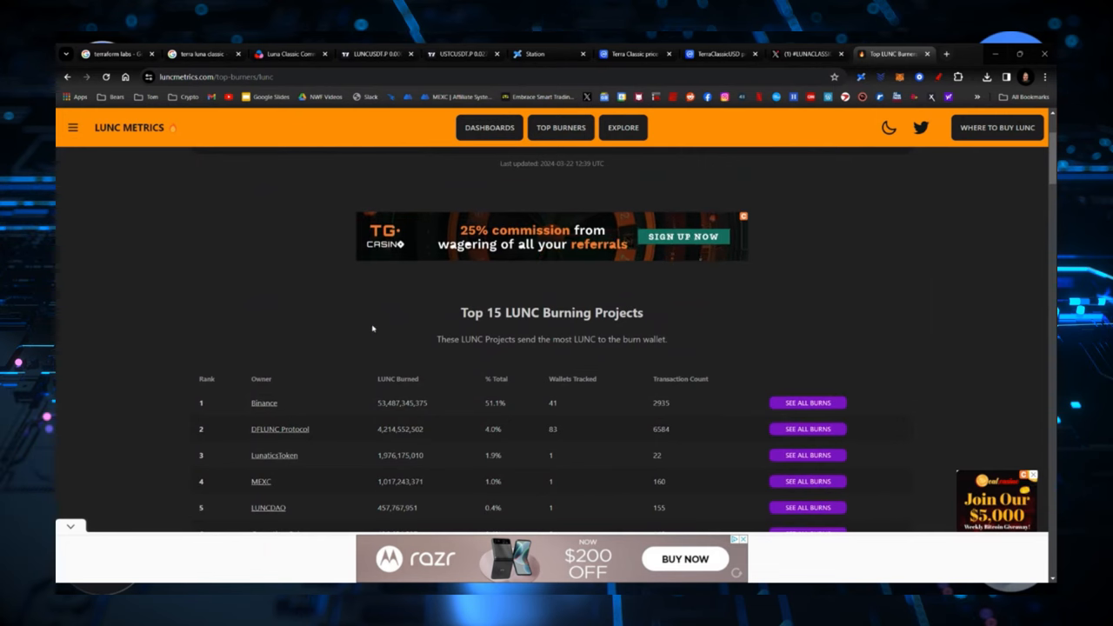
mouse_move(839, 205)
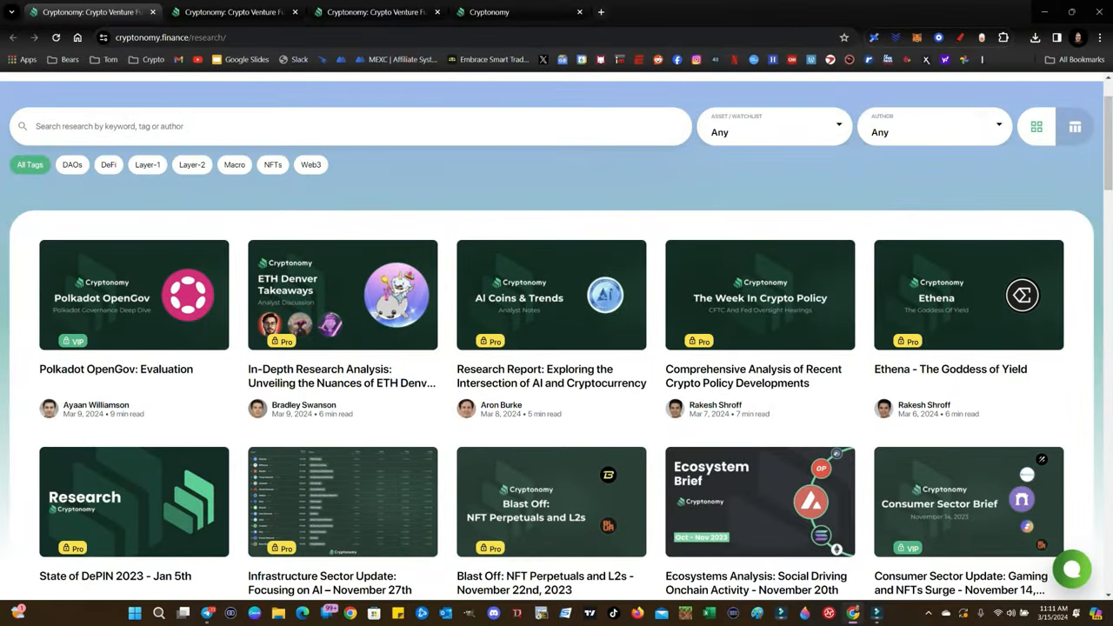
Step: Go from Cryptonomy's research articles to the High-Touch Wealth Management service page
scroll("down", 3)
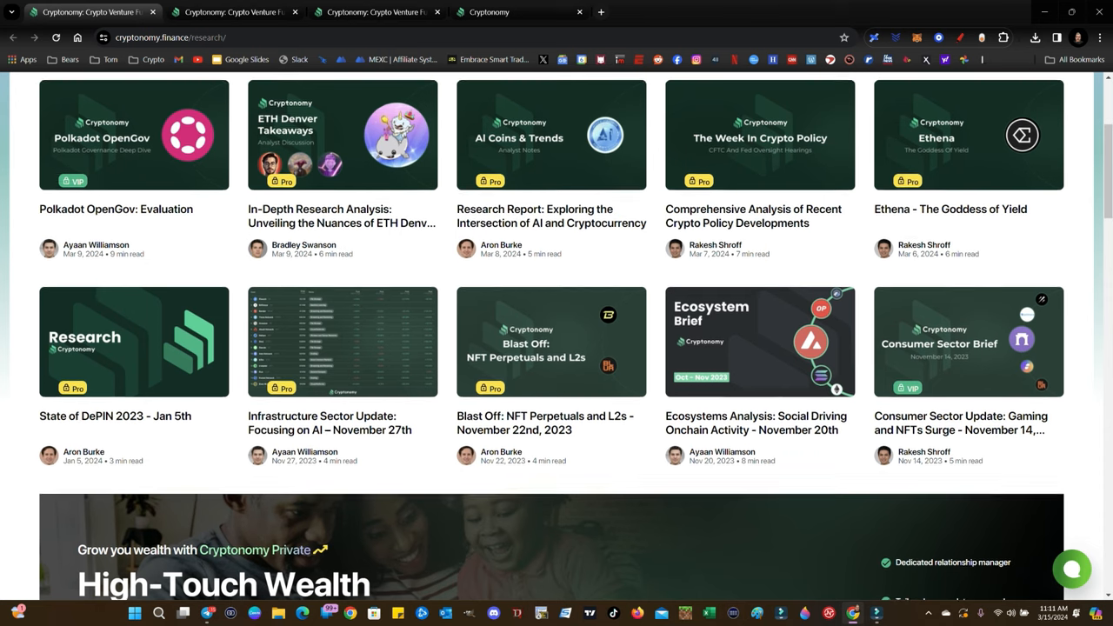
scroll("down", 3)
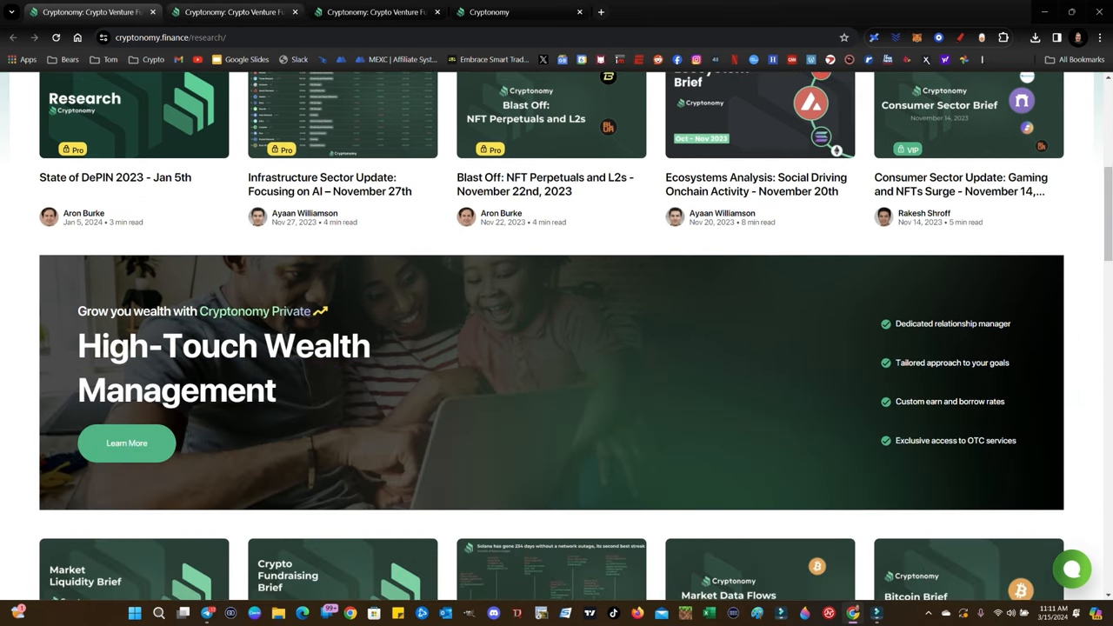
left_click(126, 444)
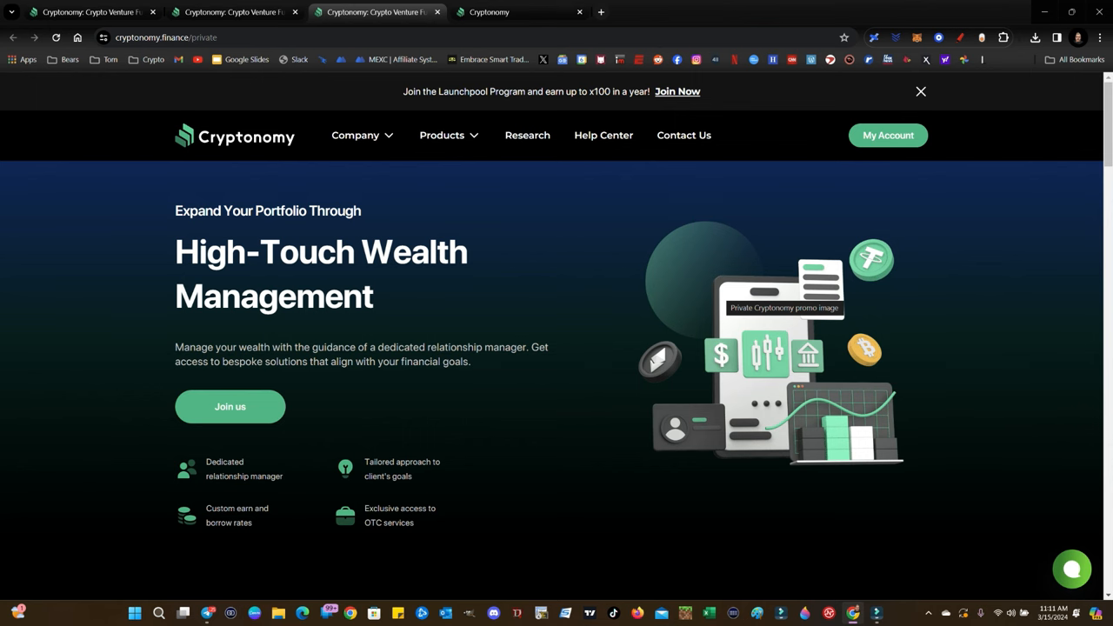
Step: Scroll down the Cryptonomy private wealth page
scroll("down", 3)
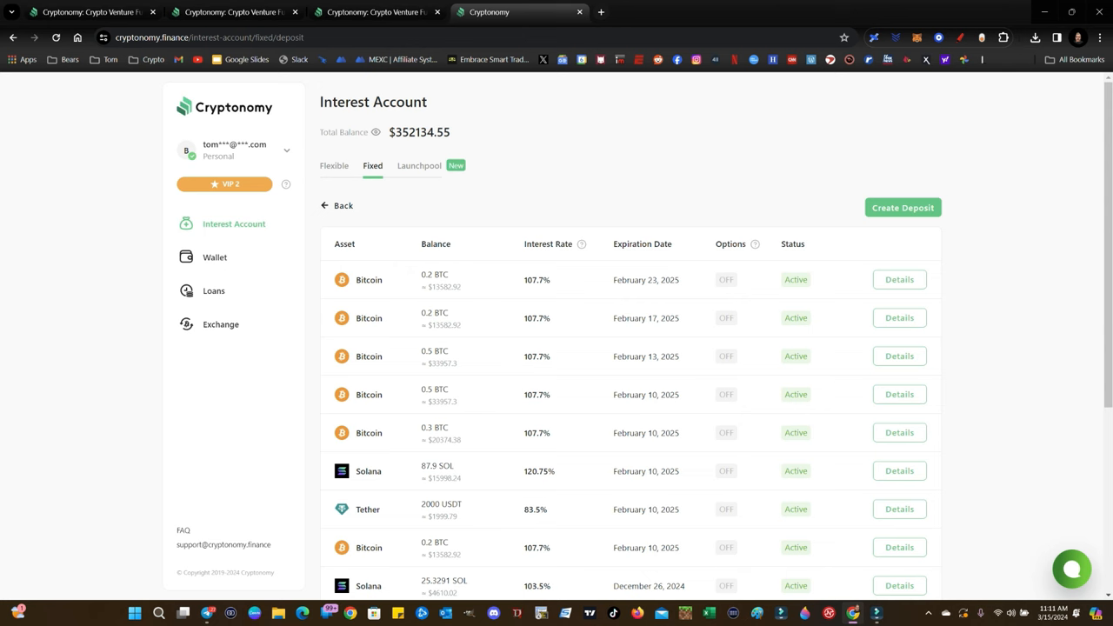
scroll("down", 3)
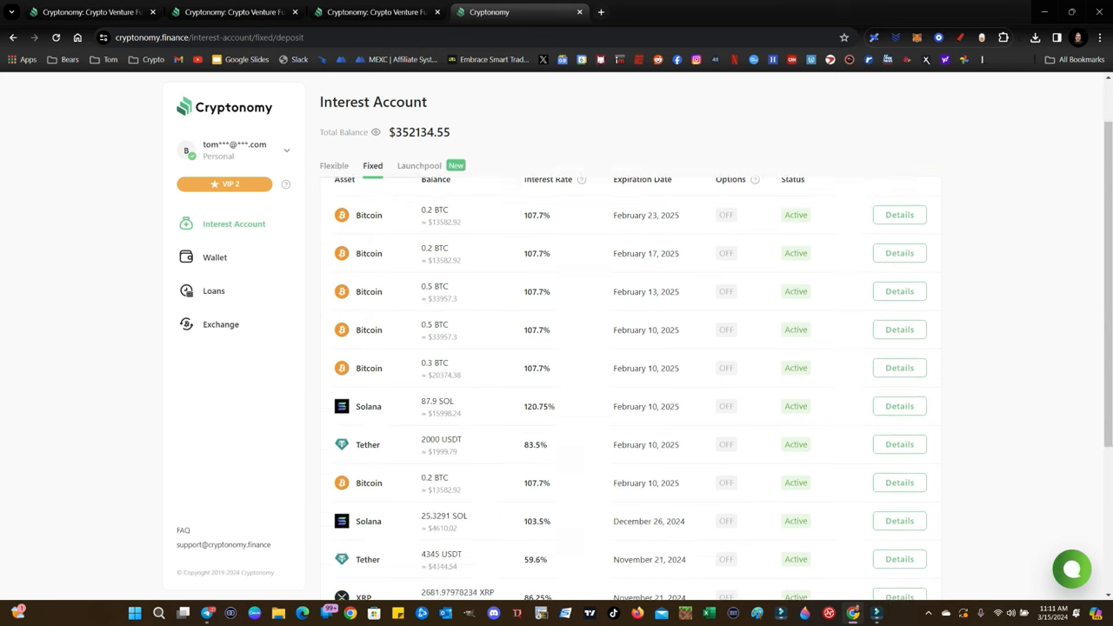
left_click(899, 407)
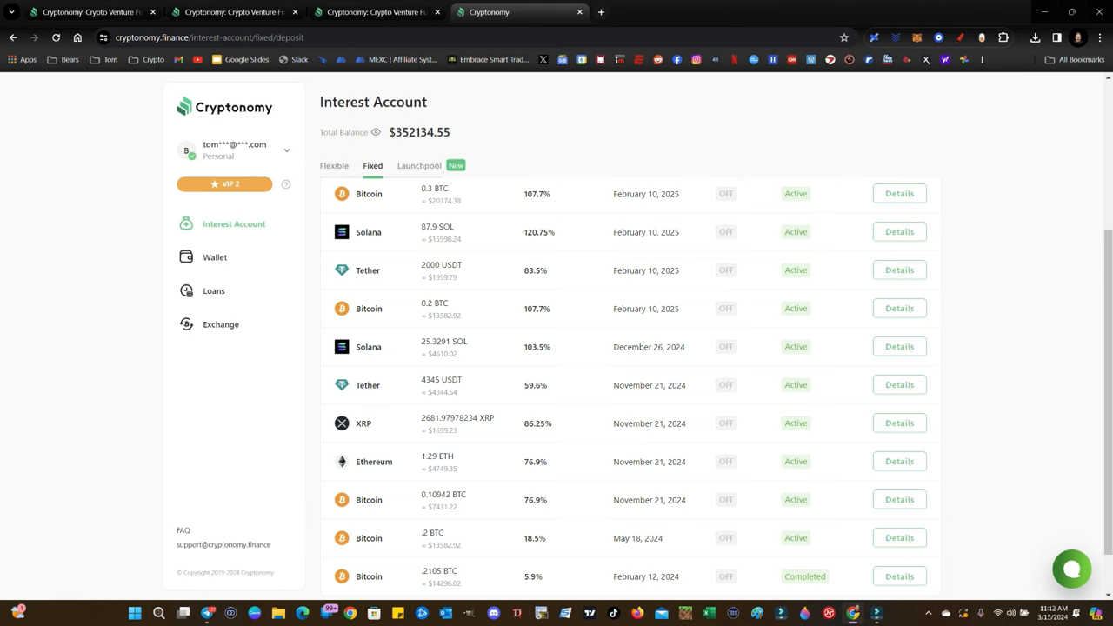
left_click(900, 384)
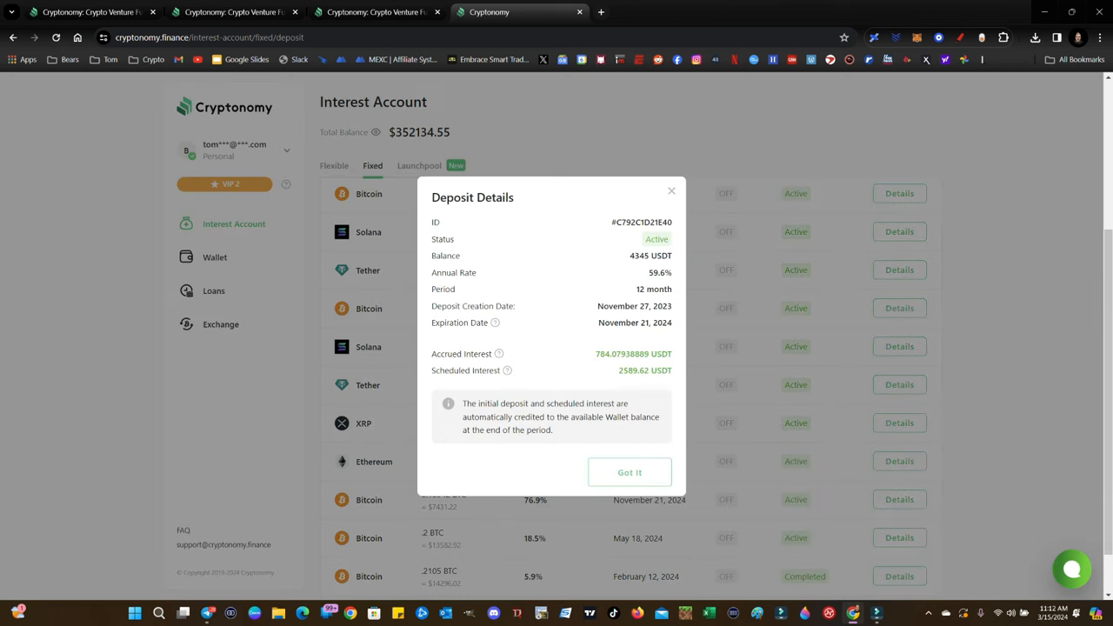
double_click(606, 354)
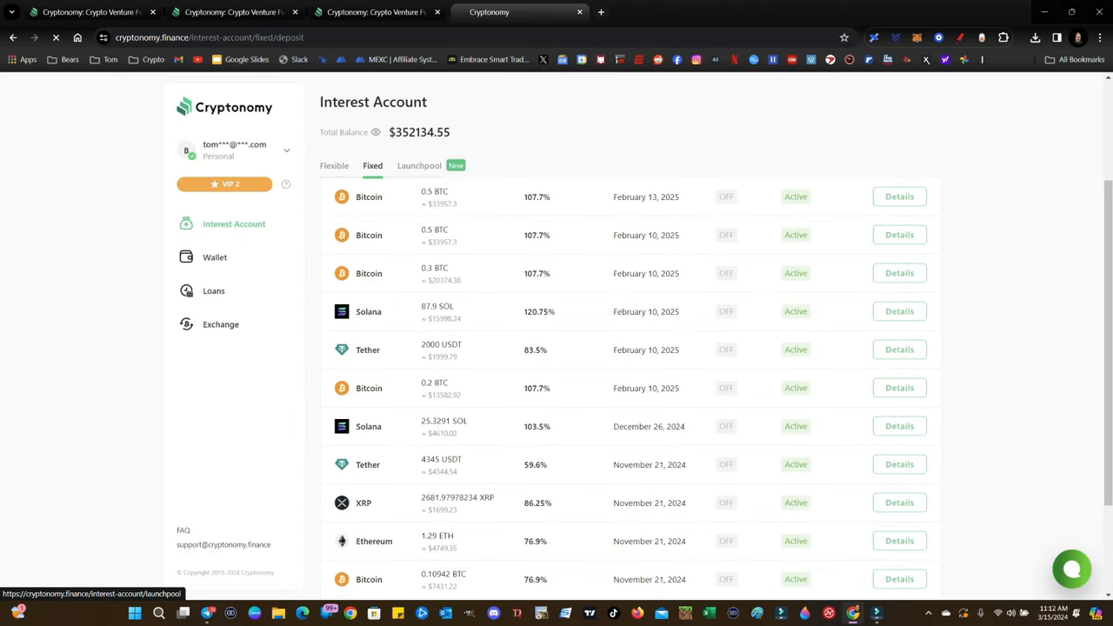
Step: Show the Launchpool past events like Creo Engine and BRCStarter with sale prices and ROI
left_click(418, 166)
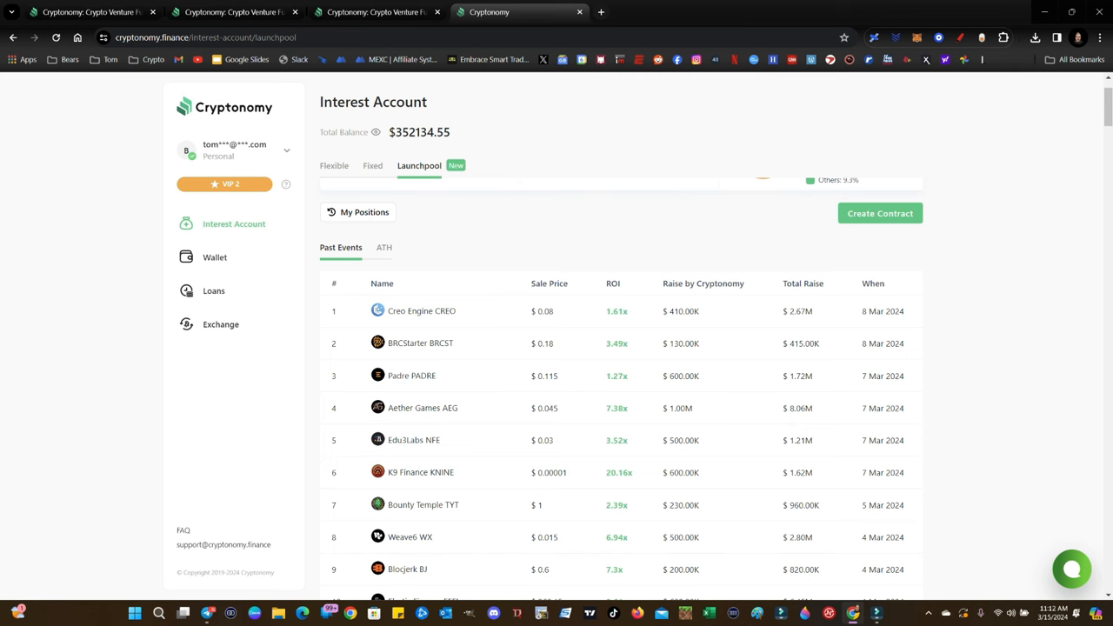
scroll("down", 3)
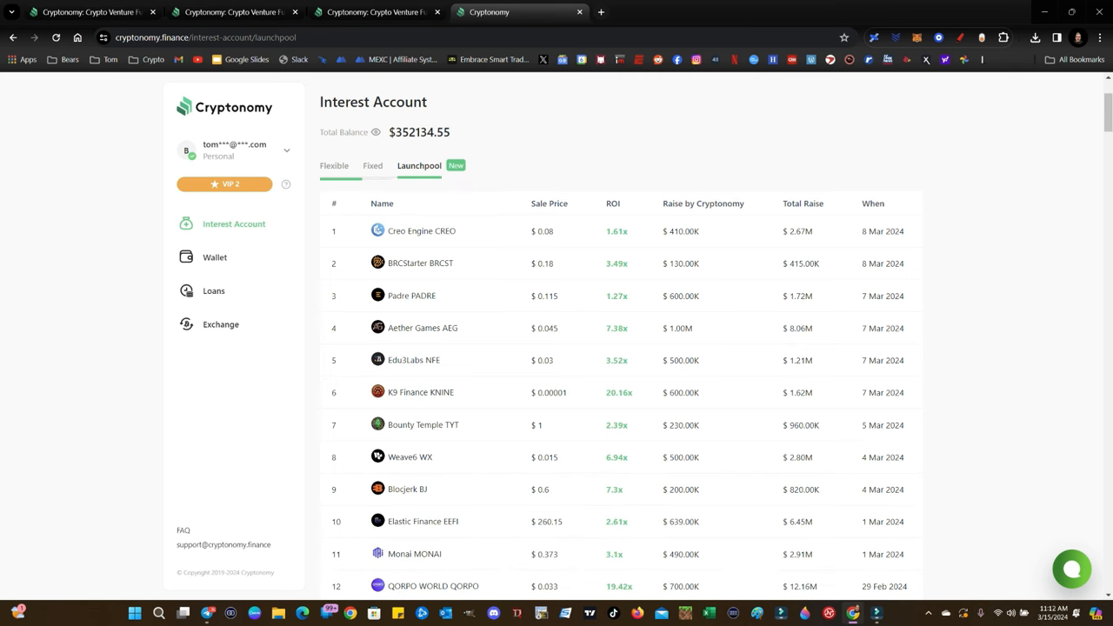
scroll("down", 3)
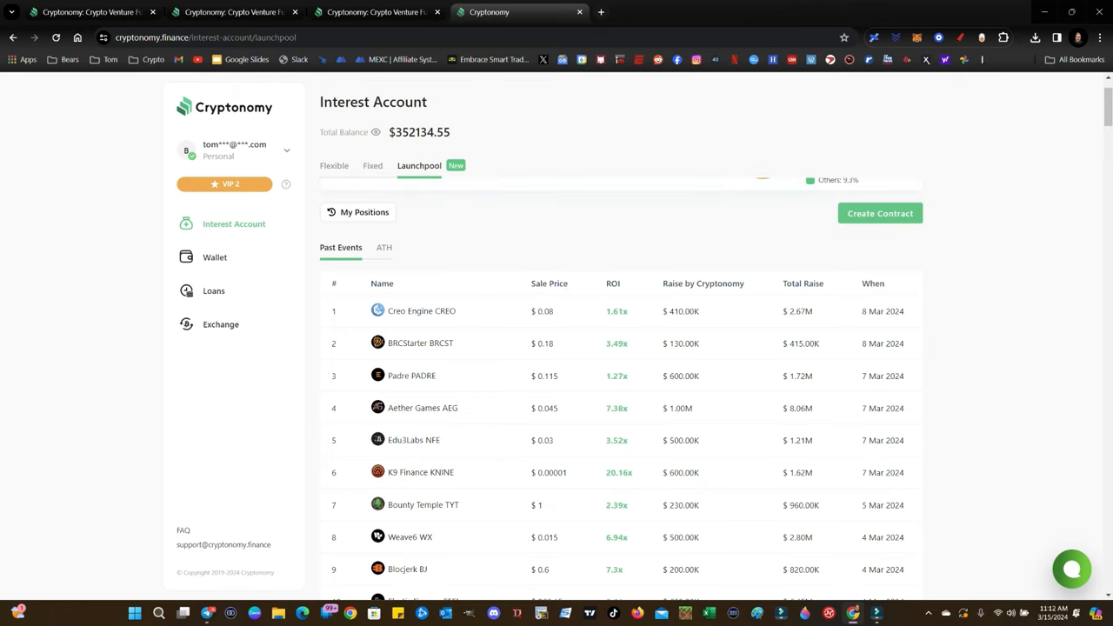